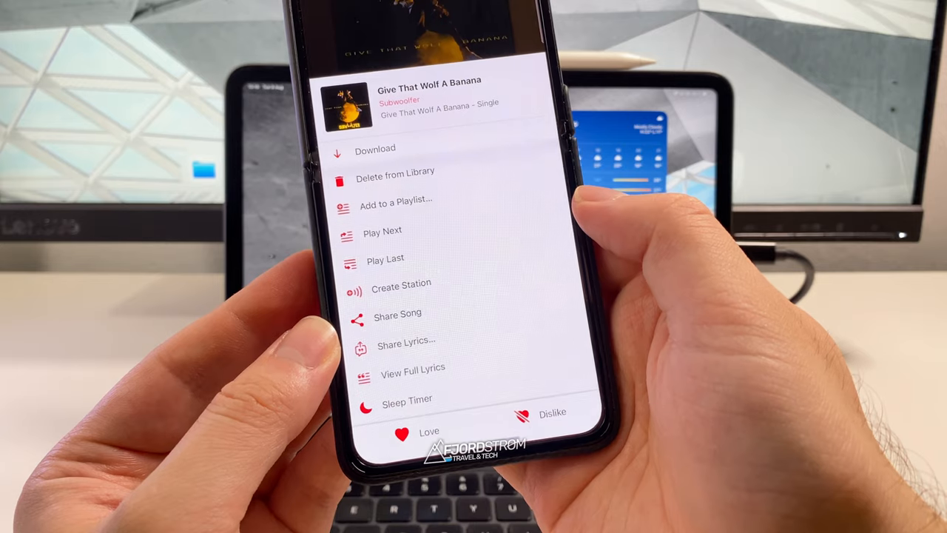
Bring up the Sleep Timer options from the playing song's menu
left_click(407, 399)
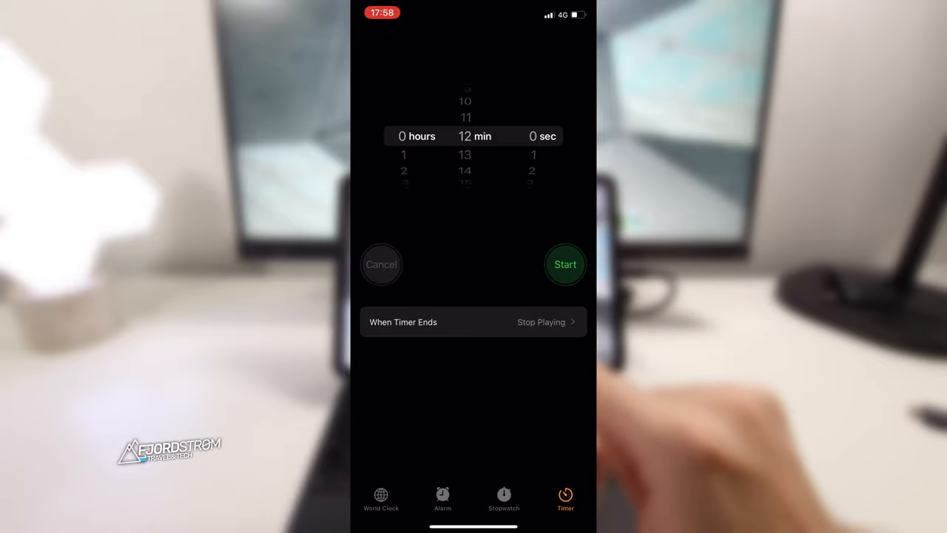
Set the 12-minute timer to Stop Playing when it ends and start it
left_click(473, 321)
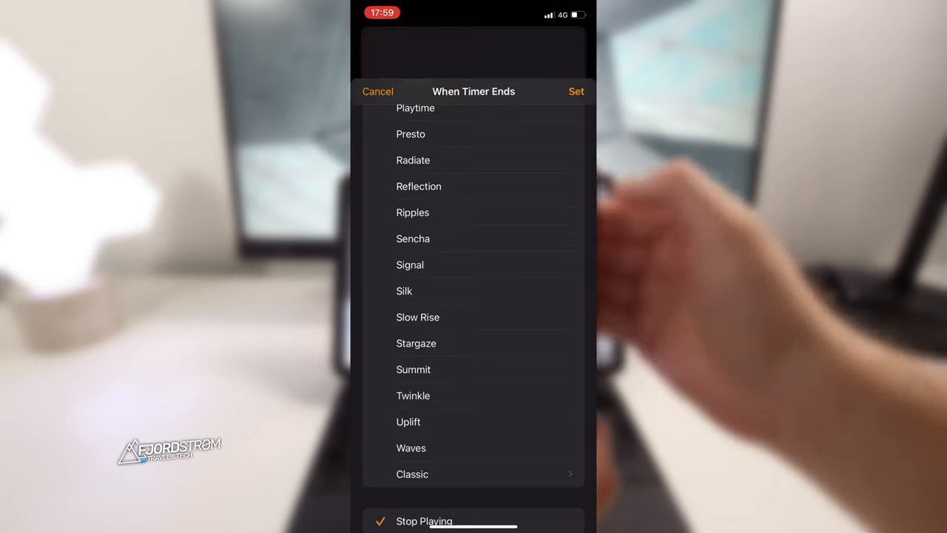
left_click(577, 92)
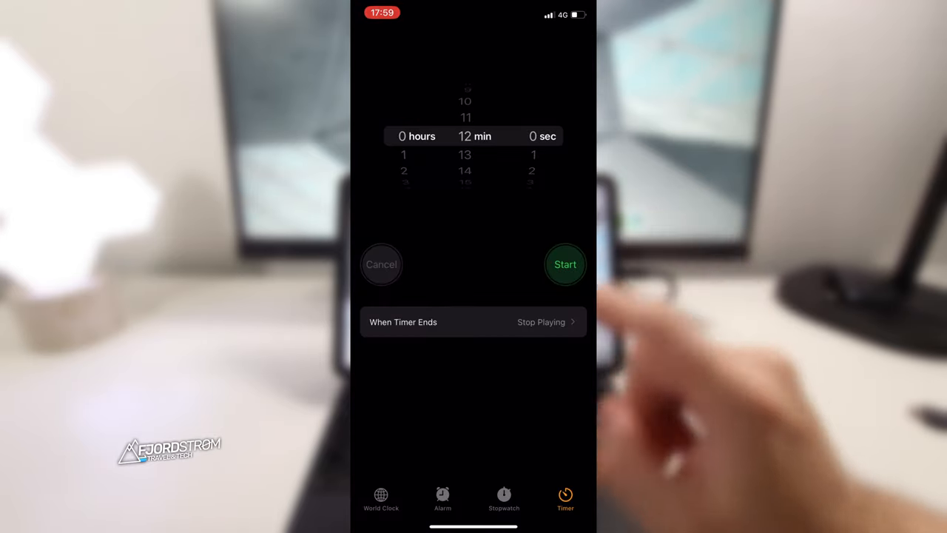
left_click(565, 263)
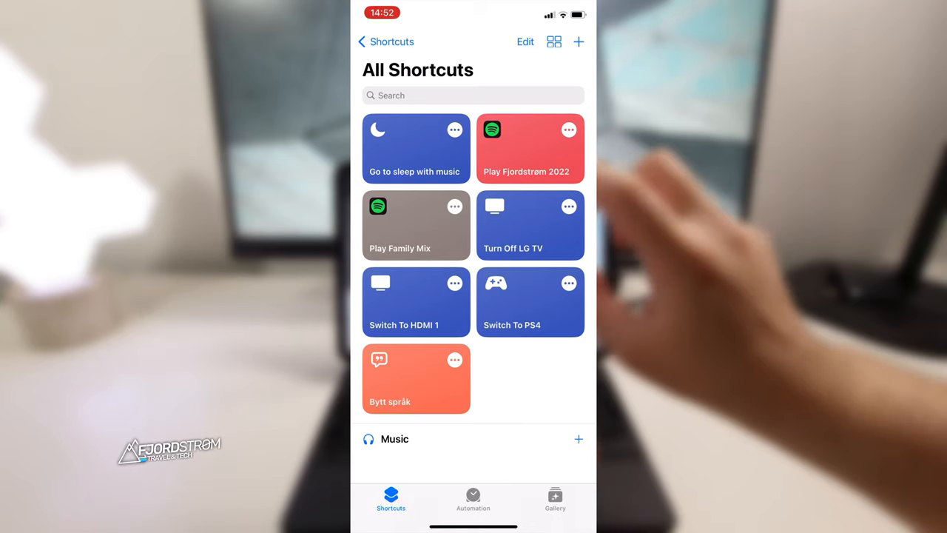
Create a new shortcut and add Play Music from the Media > Music actions as its first step
left_click(578, 41)
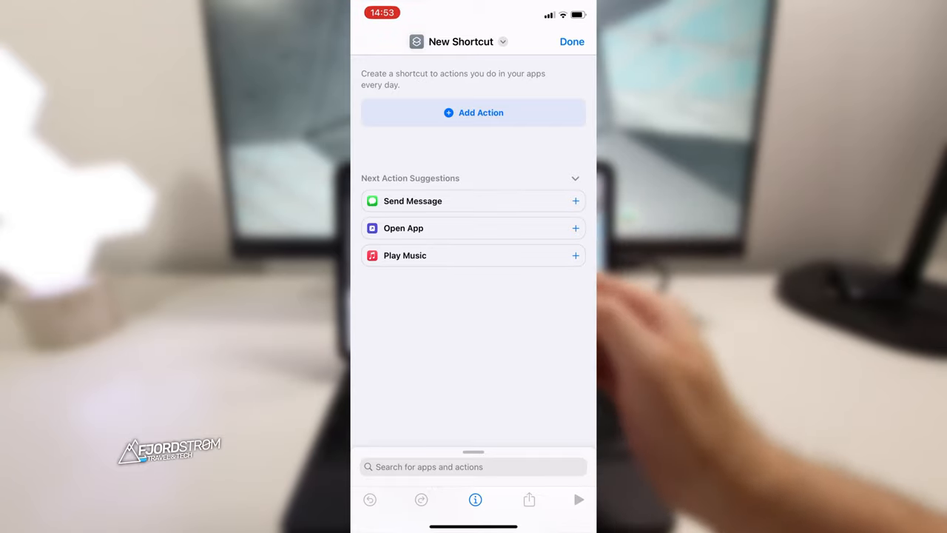
left_click(474, 113)
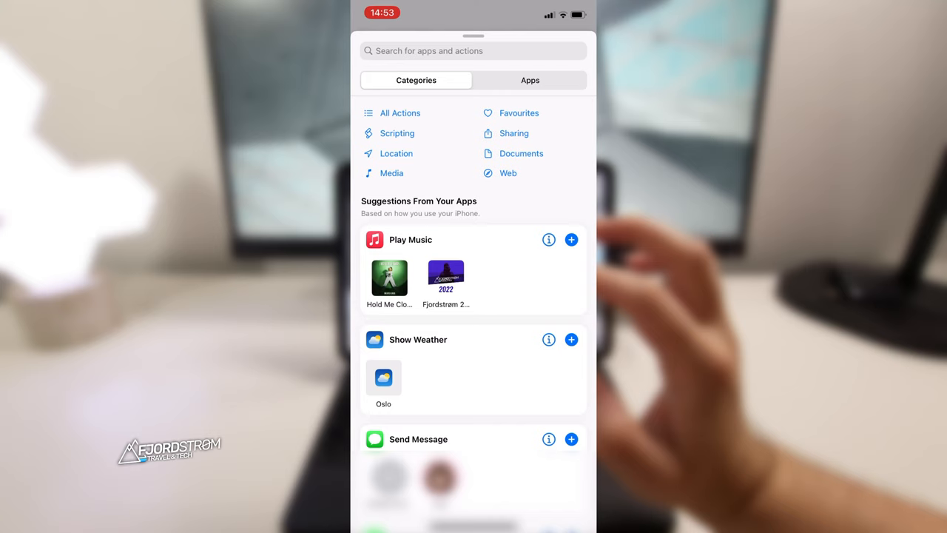
left_click(530, 80)
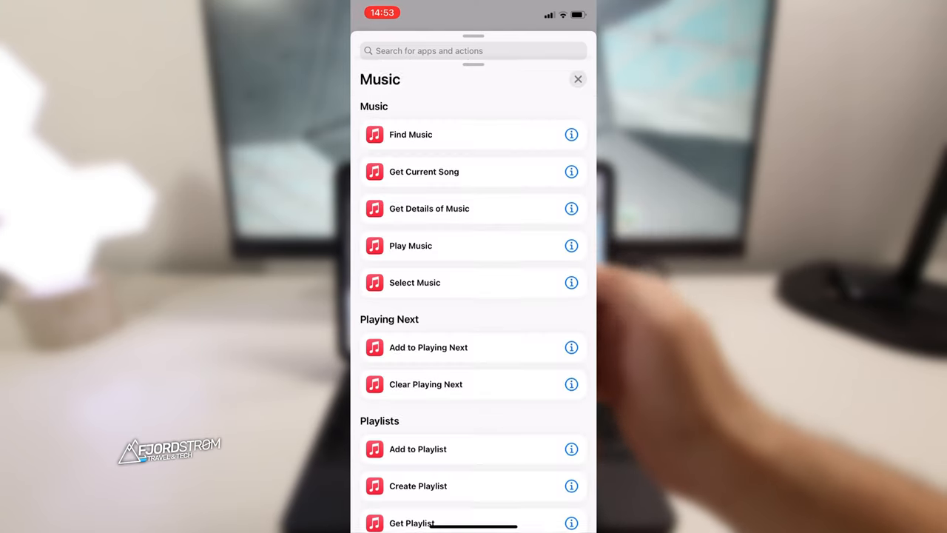
left_click(411, 246)
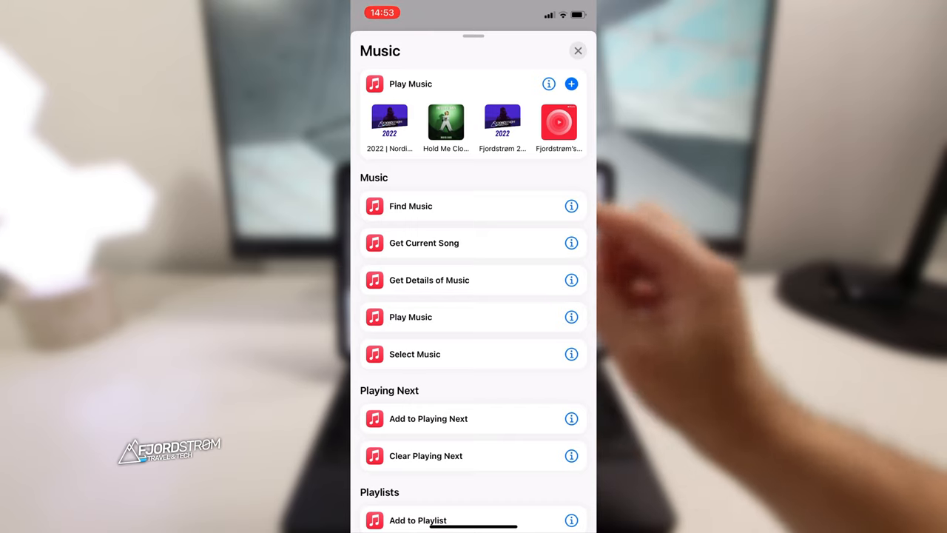
scroll("up", 3)
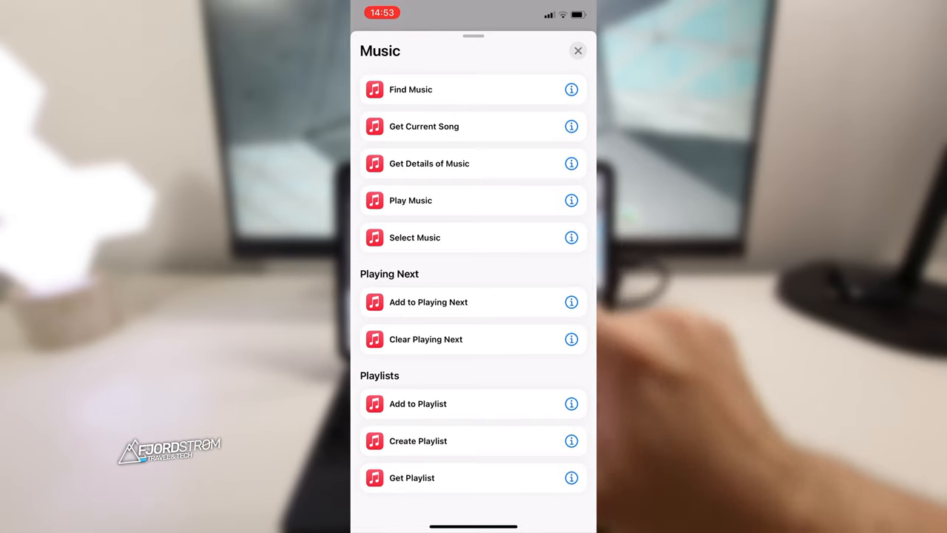
left_click(412, 200)
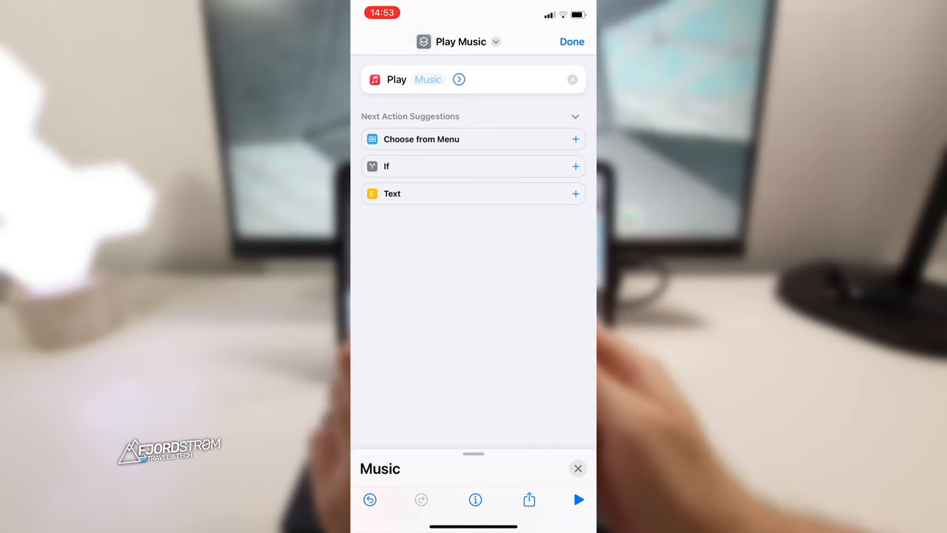
Choose the Fjordstrøm 2022 | Nordic Music & Eurovision playlist from Library > Playlists for the Play Music step
left_click(427, 80)
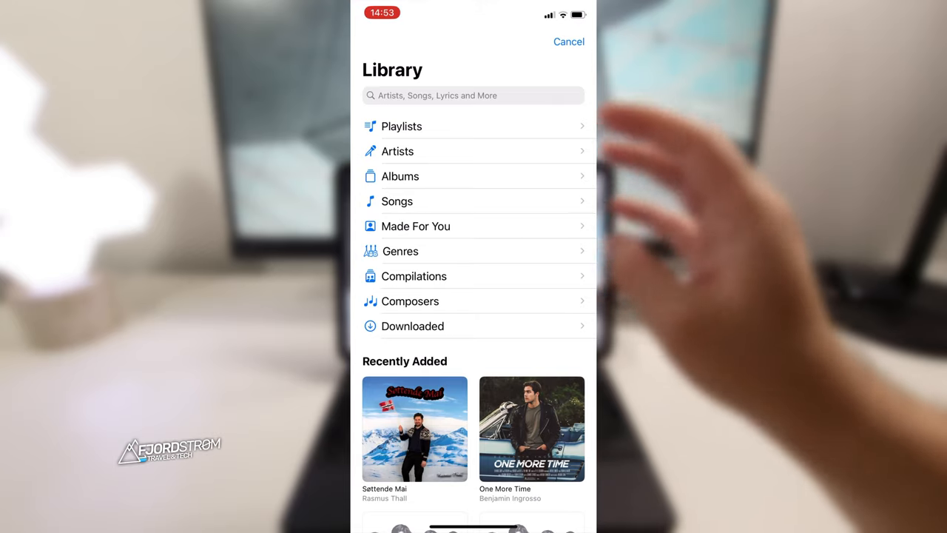
left_click(403, 126)
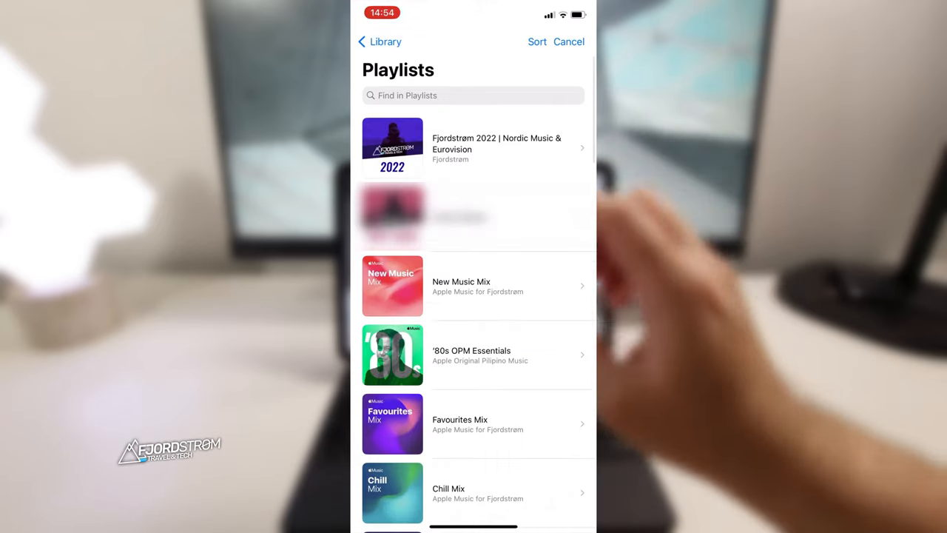
left_click(473, 148)
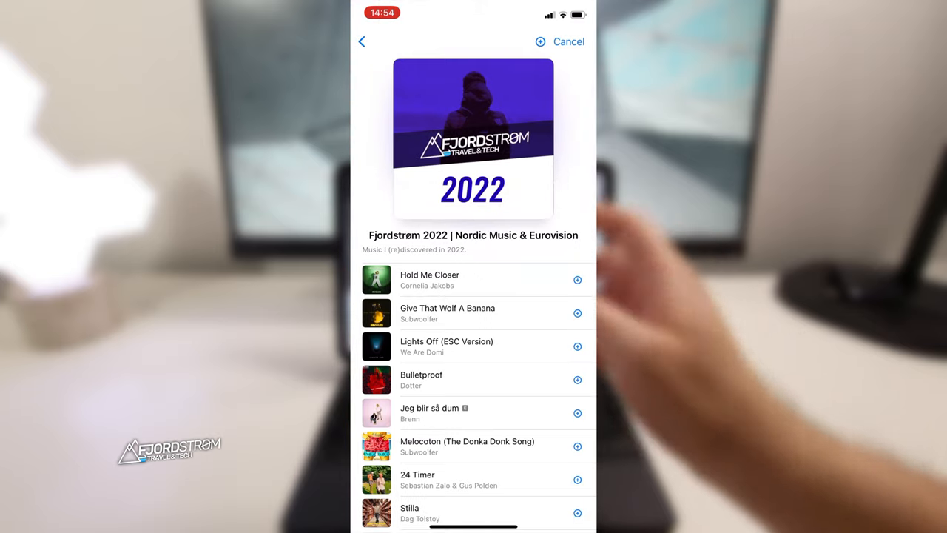
left_click(473, 235)
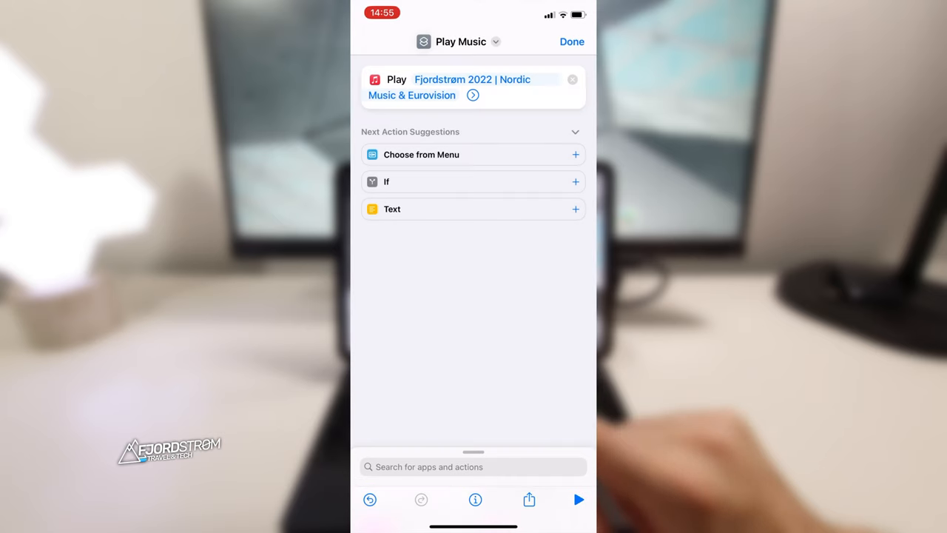
Add a Start Timer action set to 12 minutes after the playlist step
left_click(473, 466)
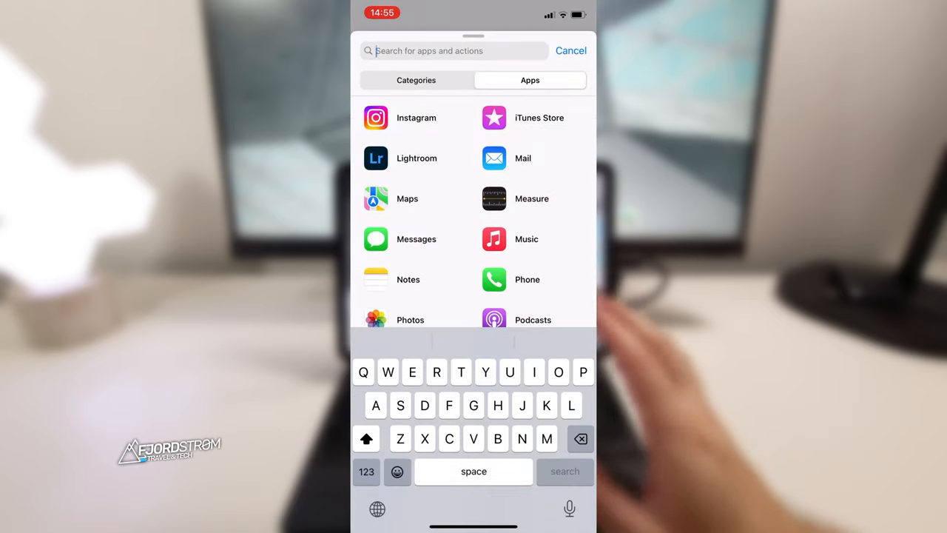
type("Tim")
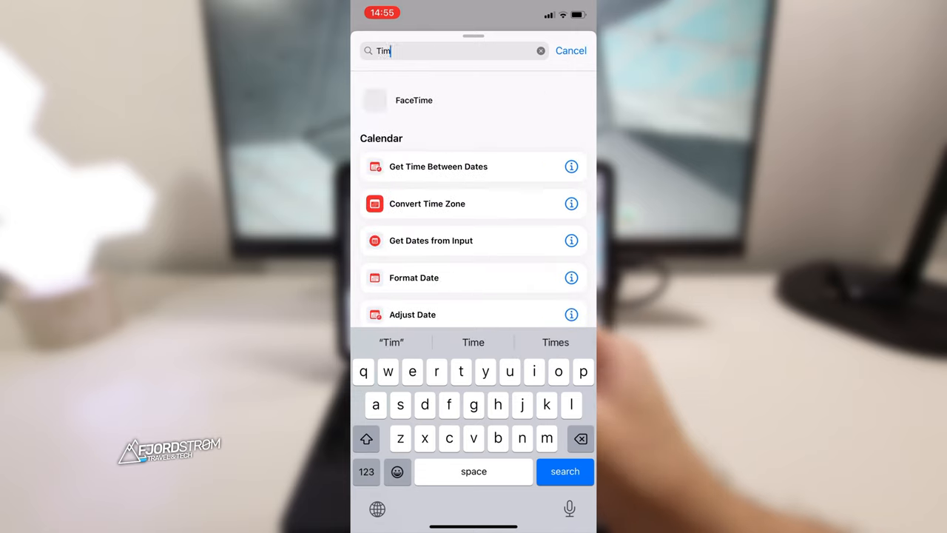
type("er")
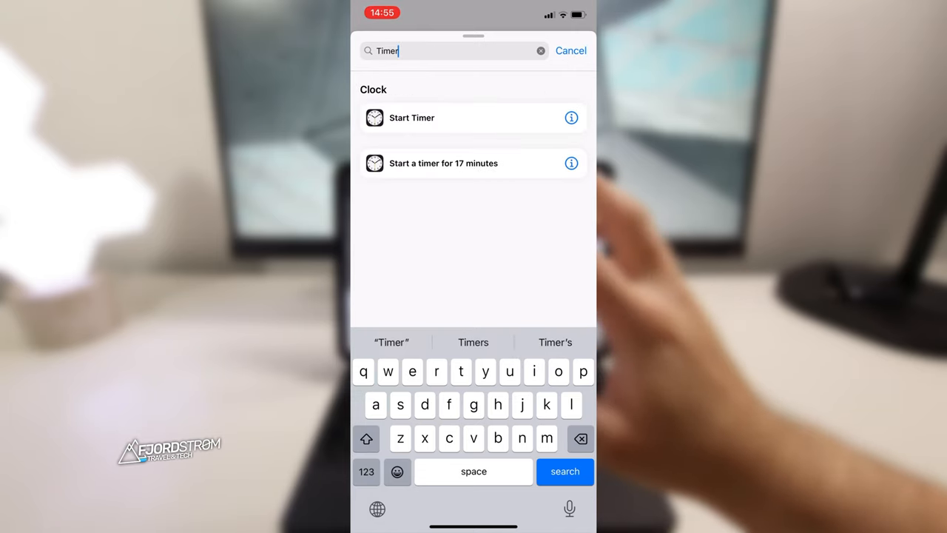
left_click(412, 118)
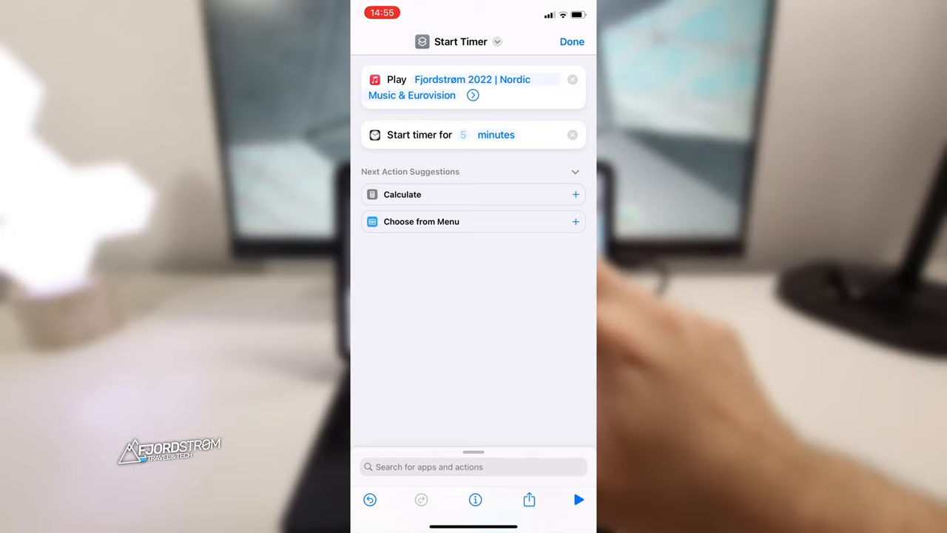
left_click(463, 135)
type("12")
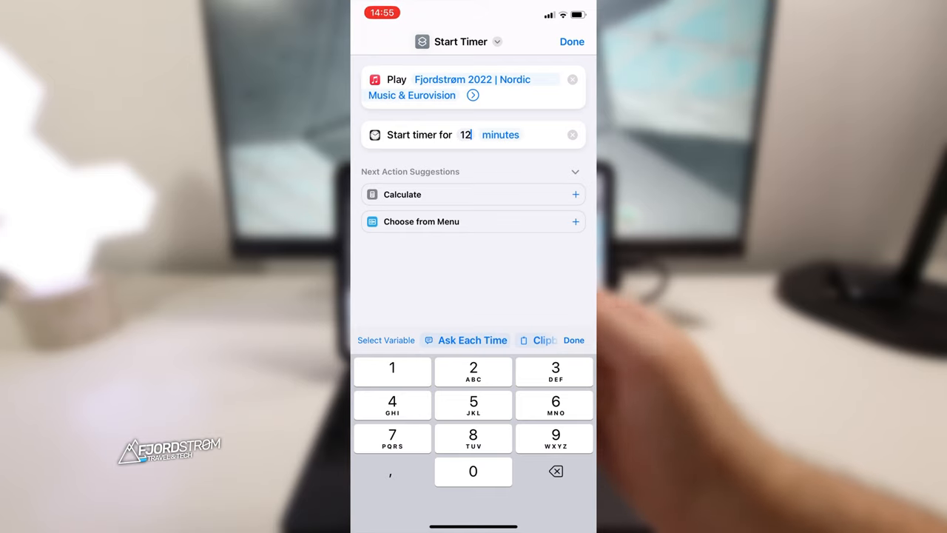
left_click(573, 339)
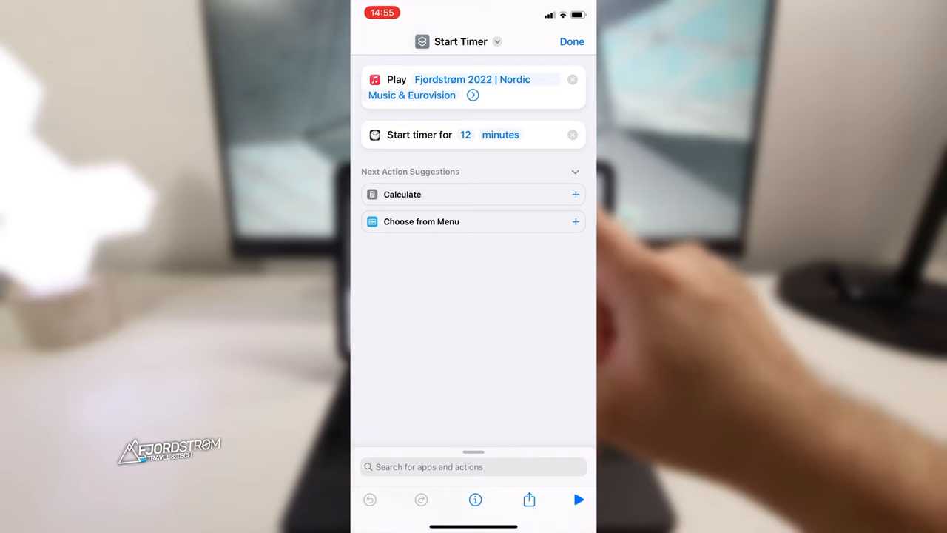
left_click(473, 41)
type("Sleep!")
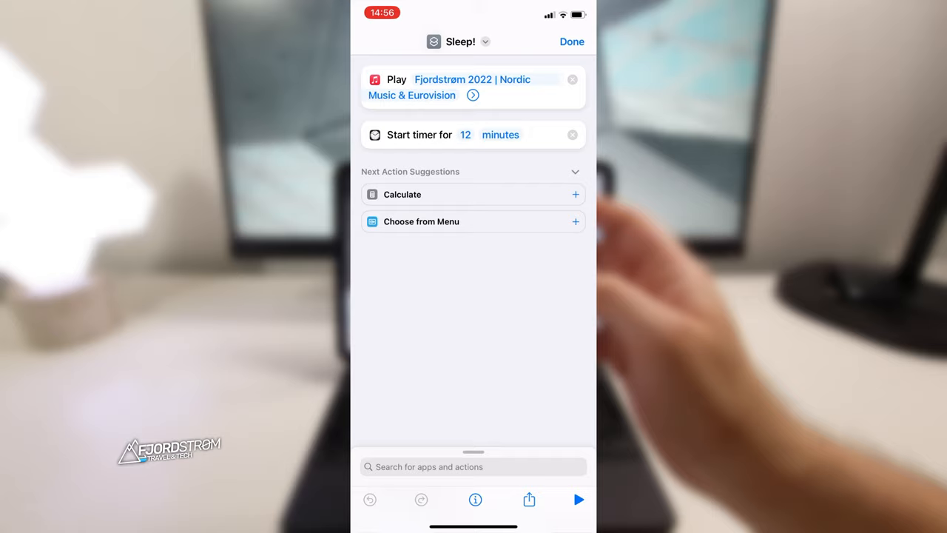
Set the Sleep! shortcut's icon to a purple moon glyph
left_click(434, 41)
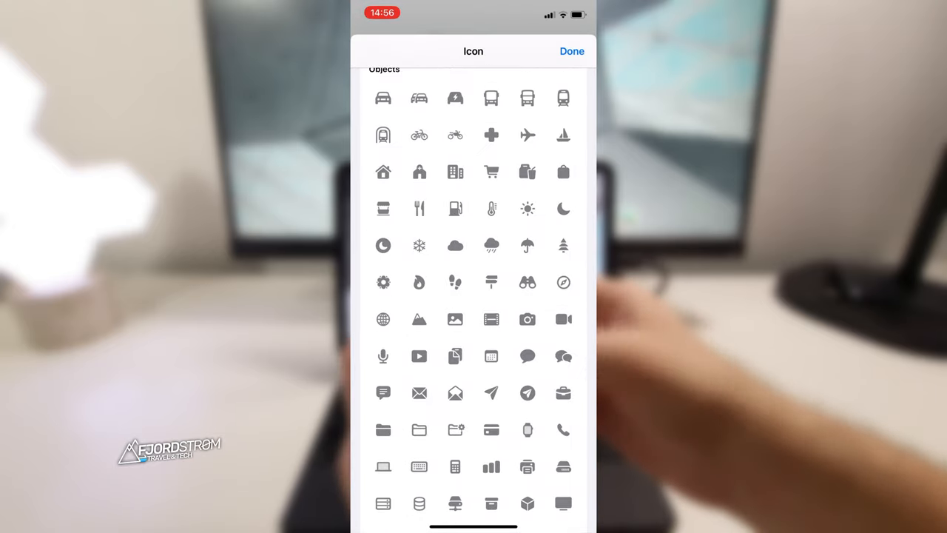
scroll("down", 3)
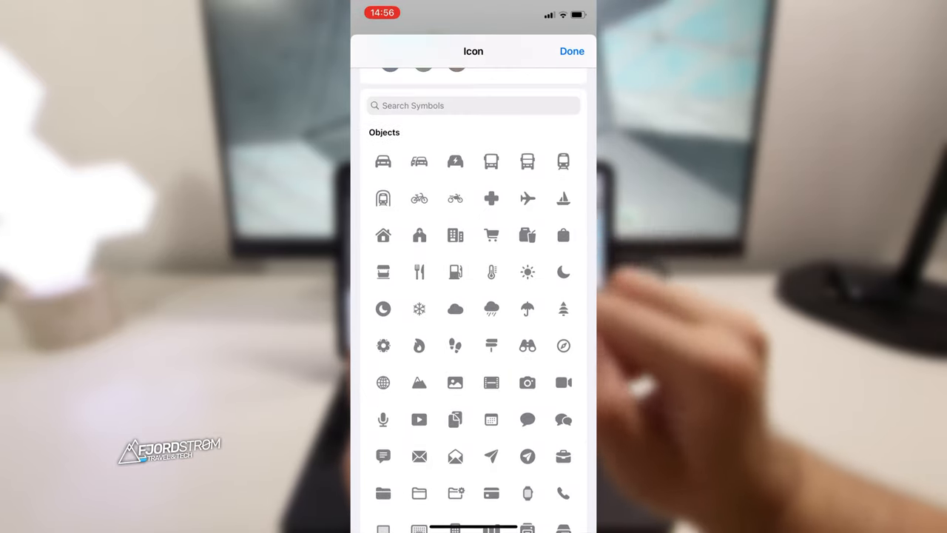
left_click(571, 50)
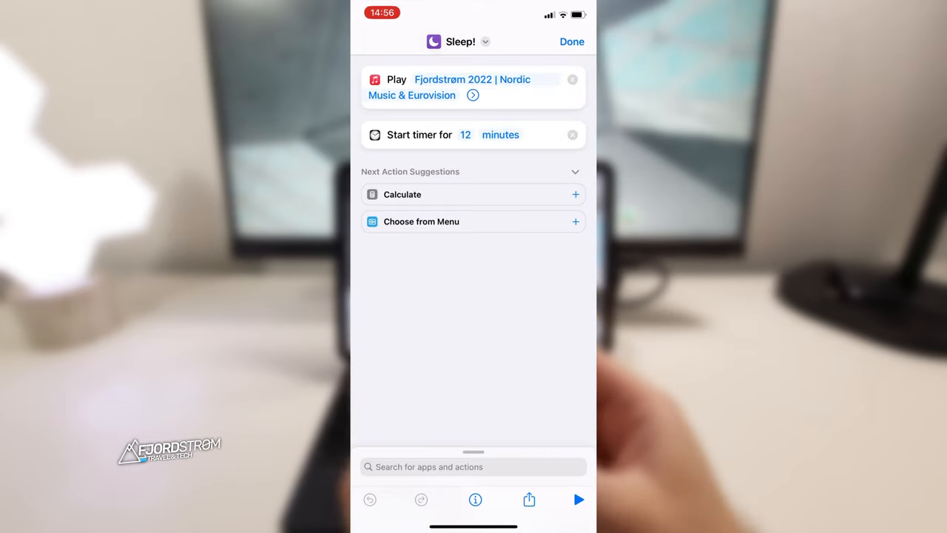
left_click(528, 500)
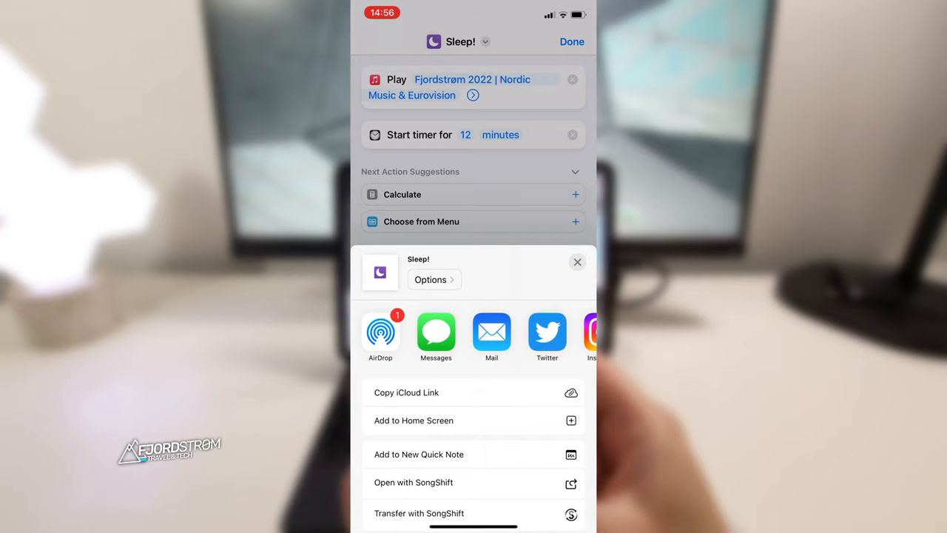
Add the Sleep! shortcut to the home screen via Add to Home Screen
left_click(415, 420)
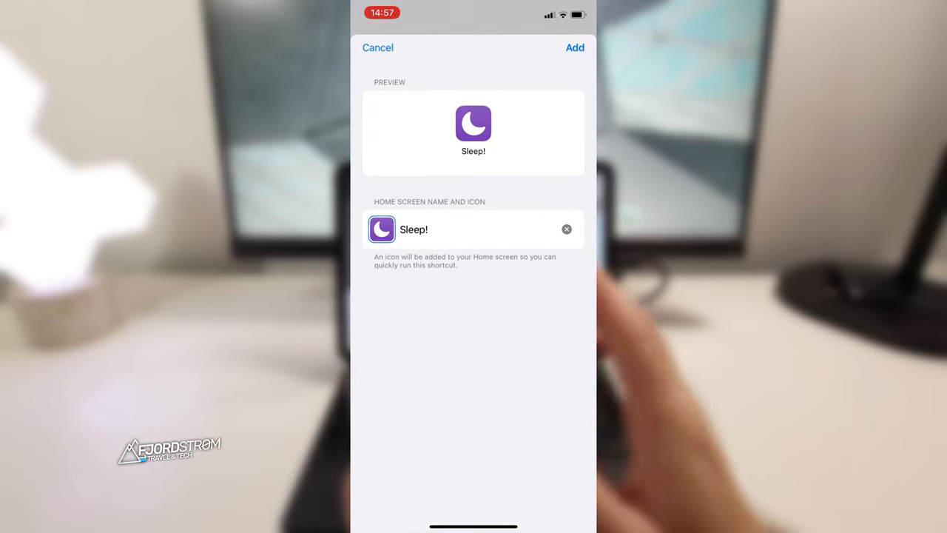
left_click(574, 47)
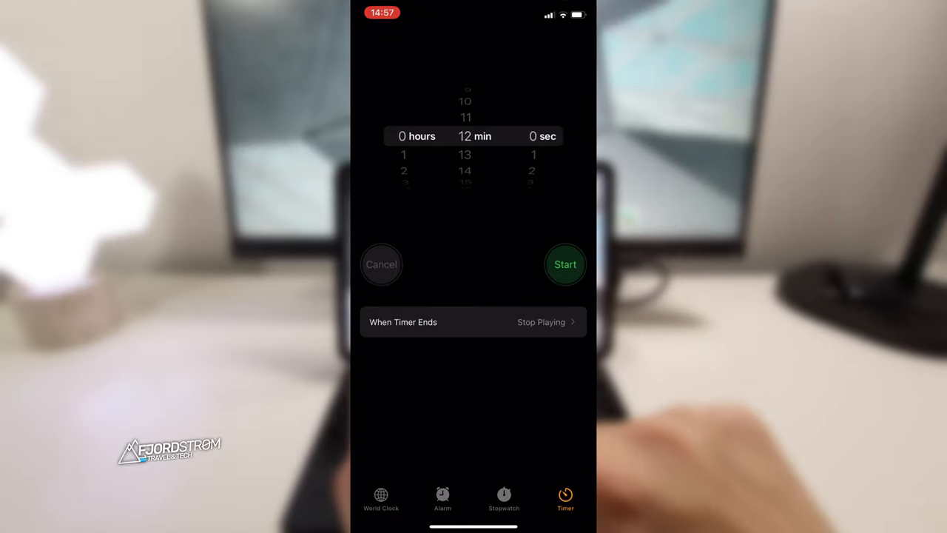
Verify in When Timer Ends that Stop Playing is checked for the 12-minute timer
left_click(473, 321)
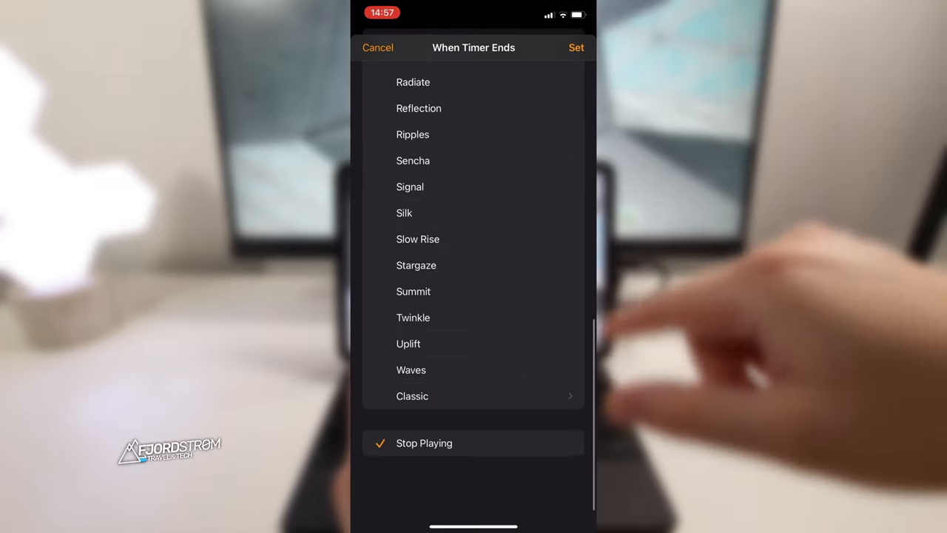
scroll("down", 3)
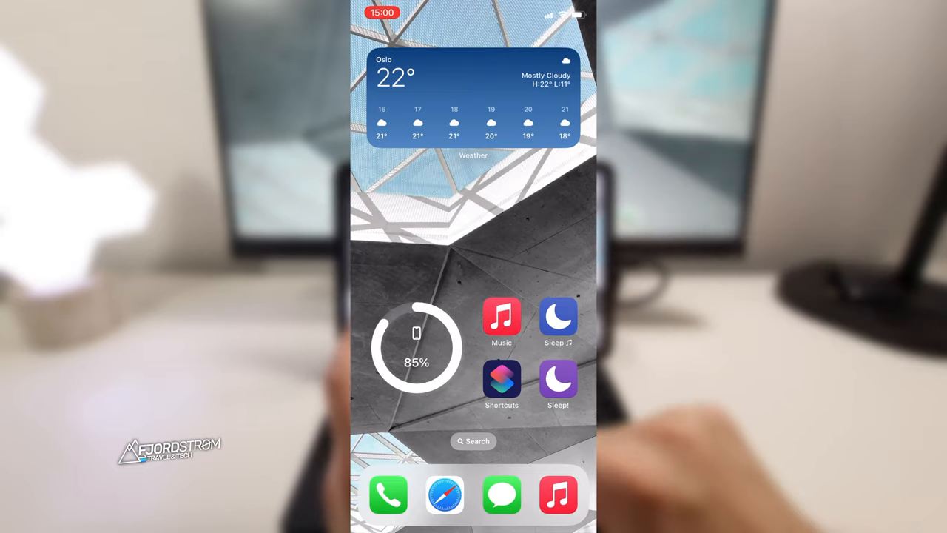
Add a Speak Text action to the Sleep! shortcut by searching 'Say'
left_click(502, 382)
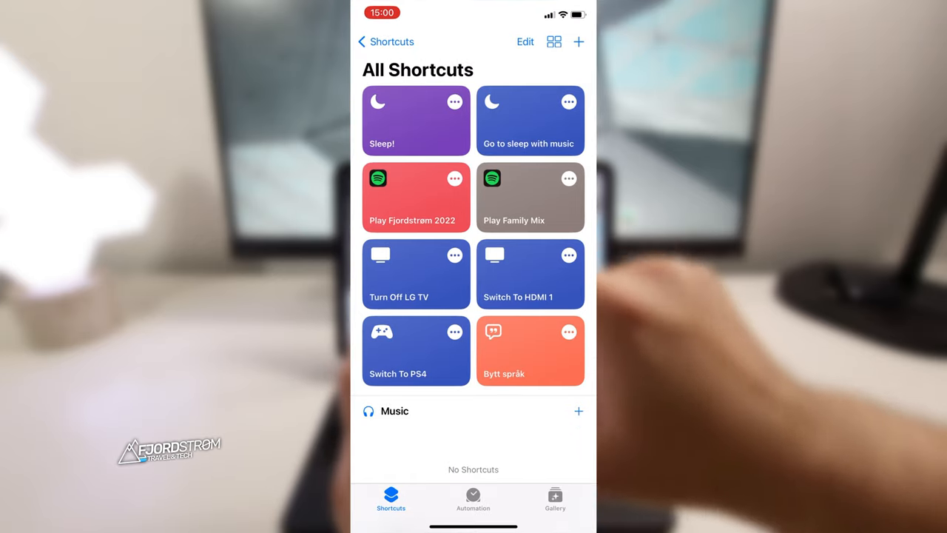
left_click(416, 119)
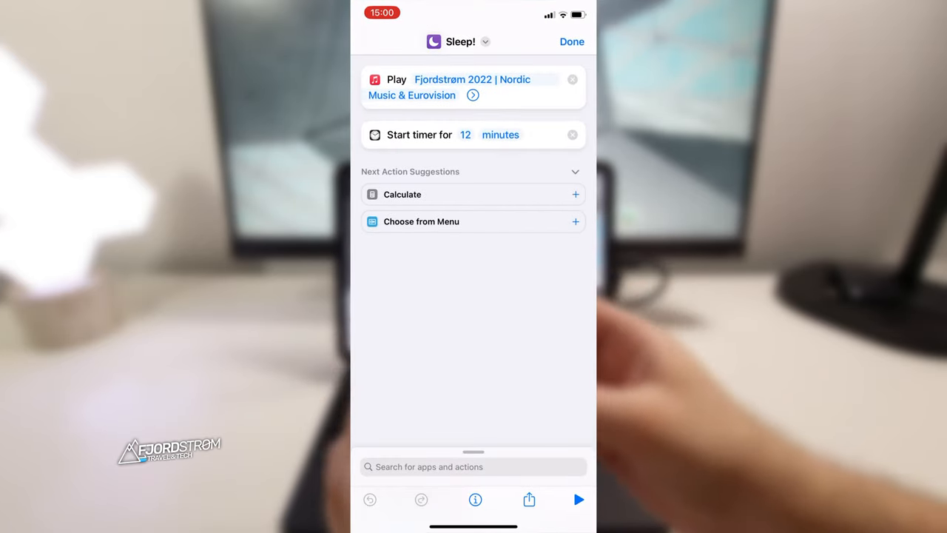
left_click(474, 466)
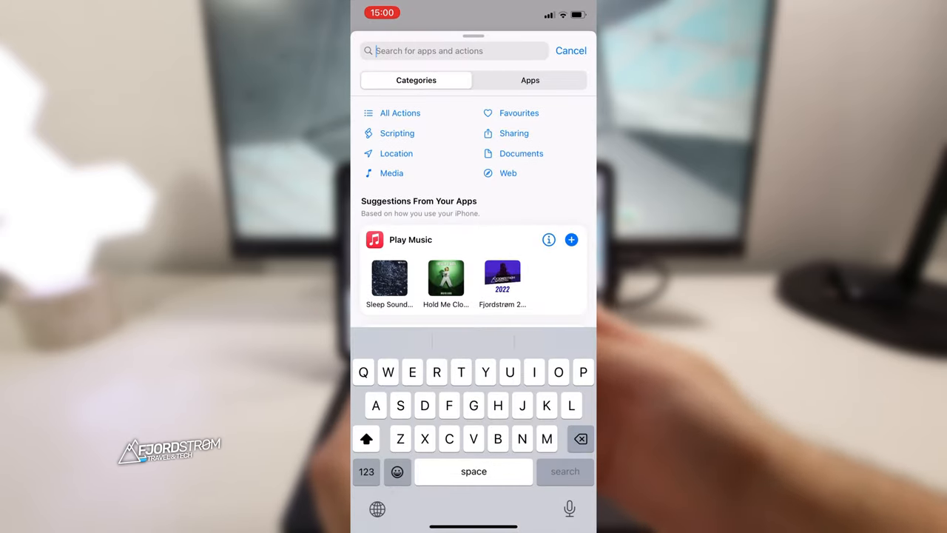
type("Say")
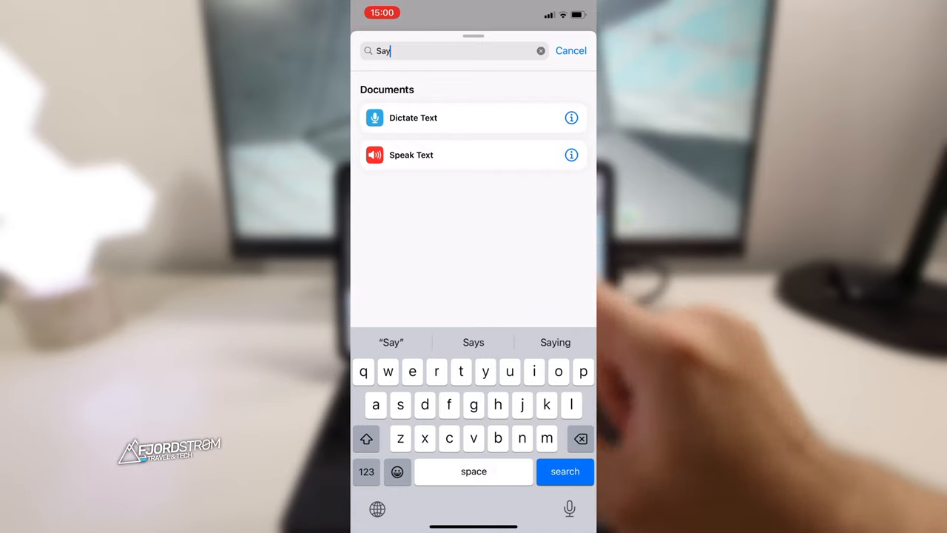
left_click(411, 155)
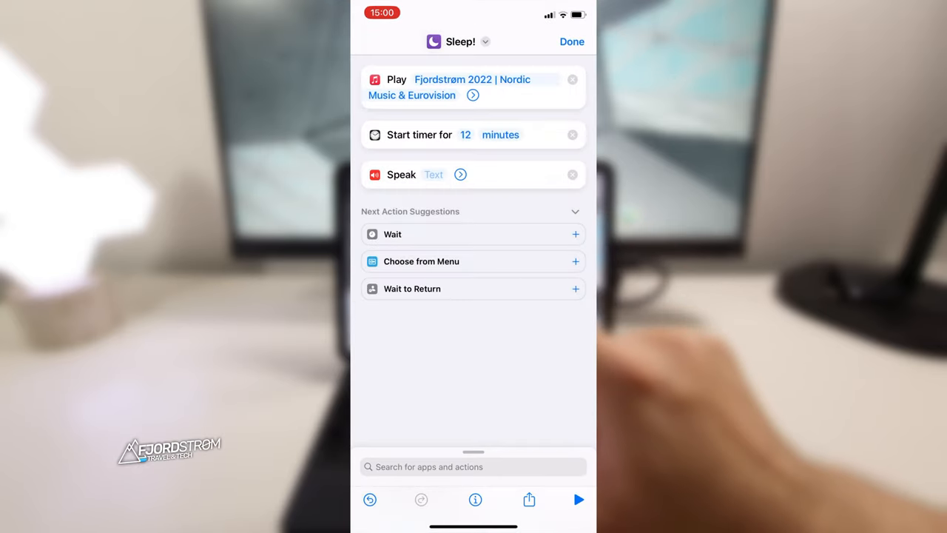
Set the Speak step's text to 'Sleep timer set. Good night!' and expand its voice options
left_click(433, 174)
type("Sleep t")
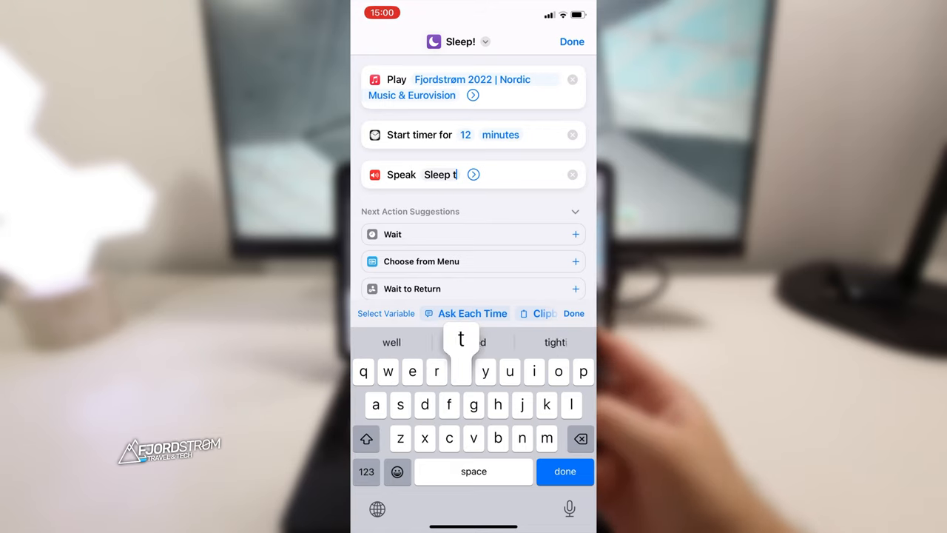
type("imer set.")
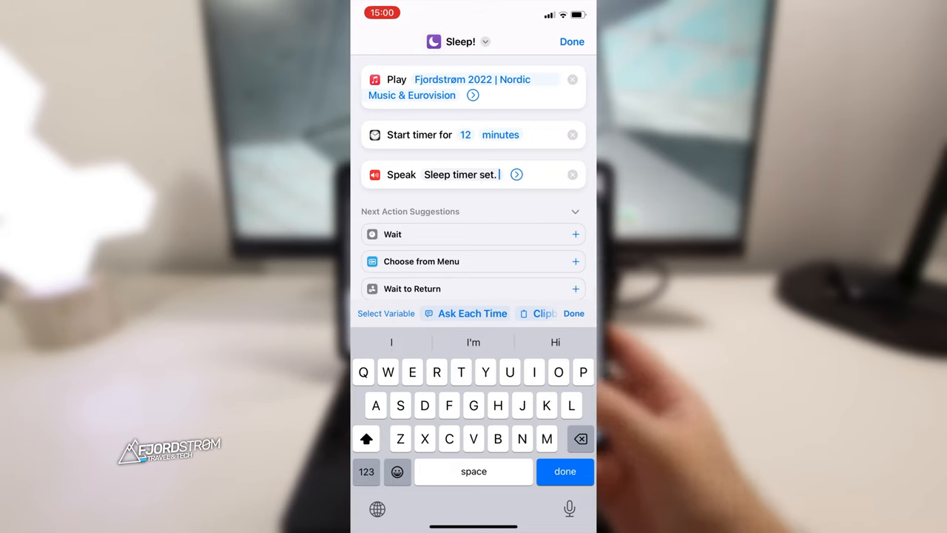
type("Good night!")
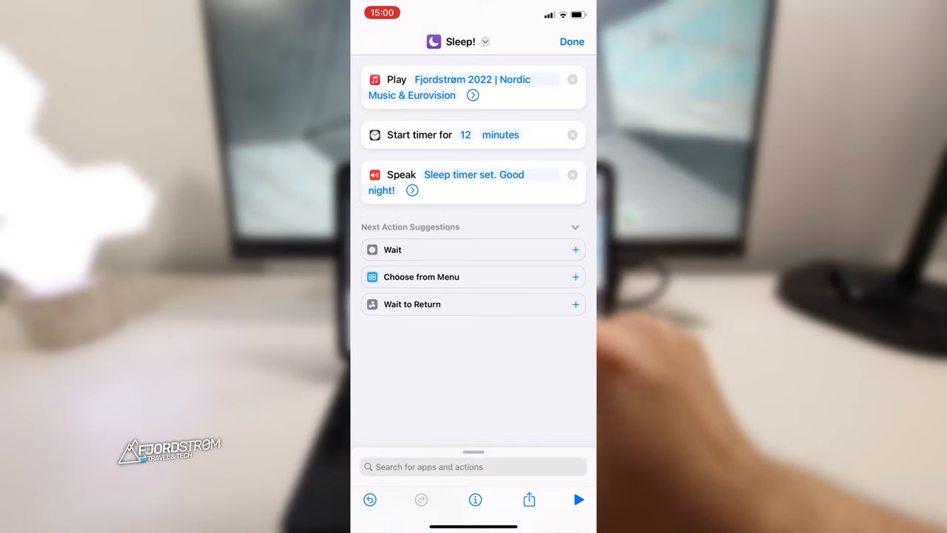
left_click(411, 190)
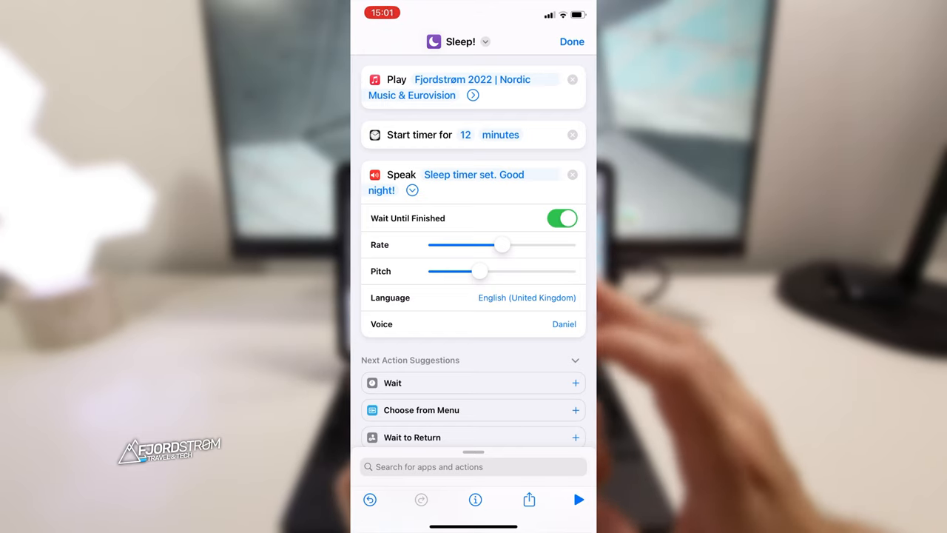
Hide the Speak Text options and save the Sleep! shortcut with the message running first
left_click(412, 190)
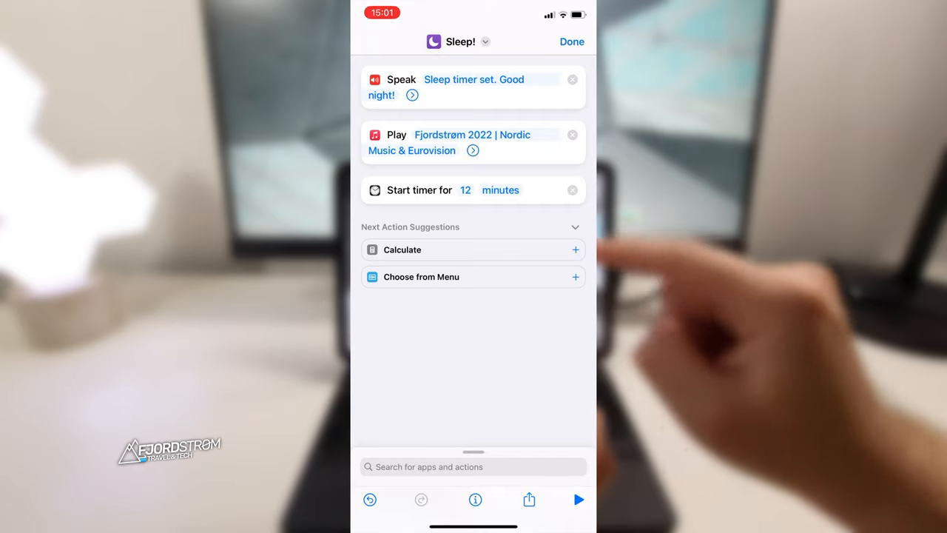
left_click(571, 41)
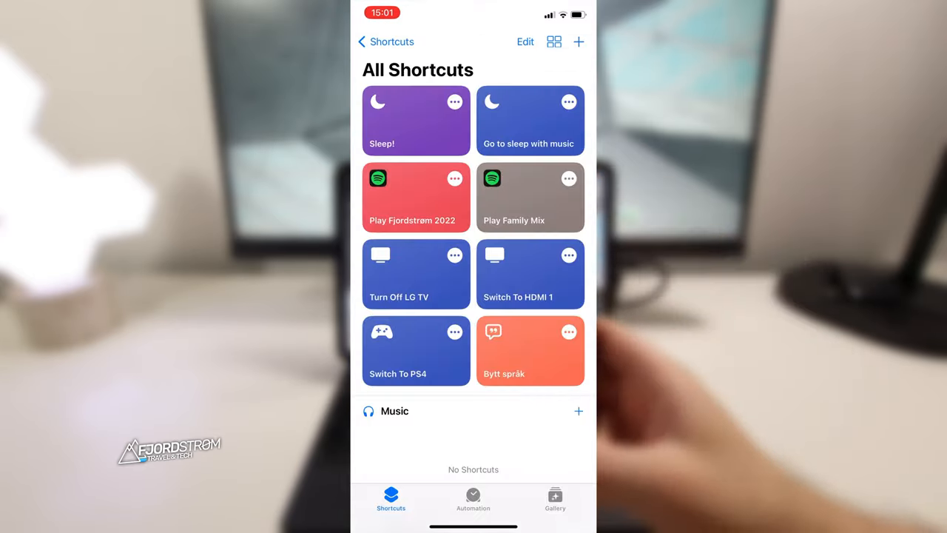